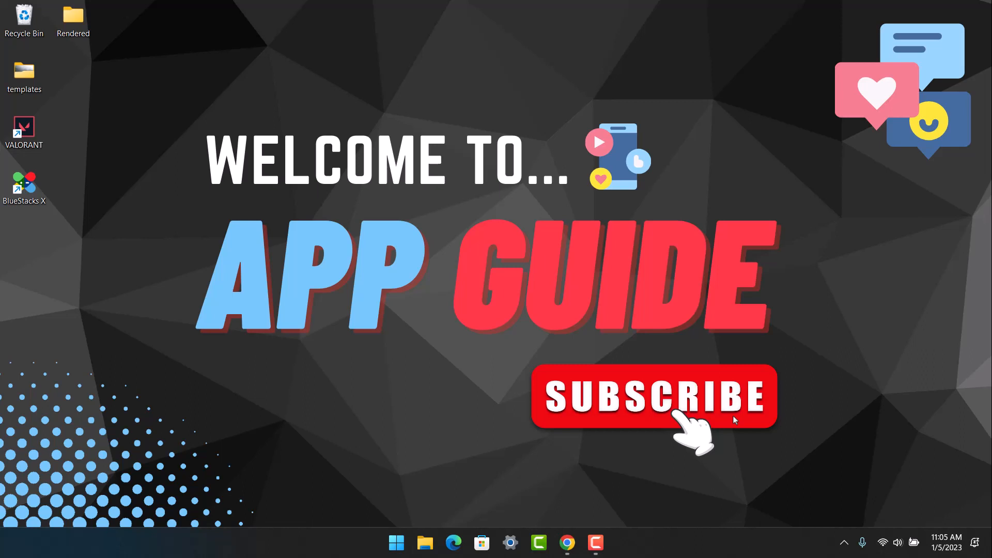
Step: Launch BlueStacks X from its desktop shortcut
{"action": "left_click", "coordinate": [24, 187]}
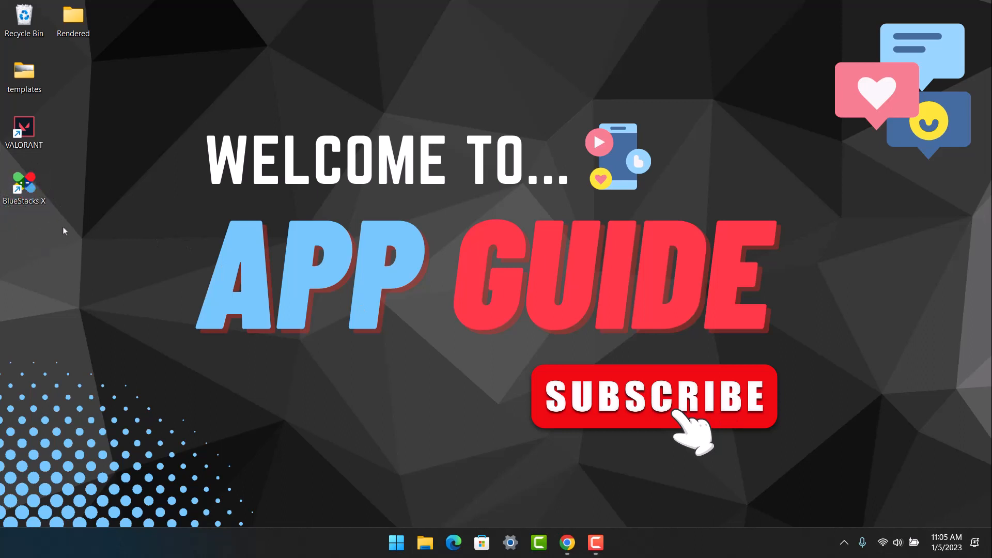
{"action": "mouse_move", "coordinate": [57, 193]}
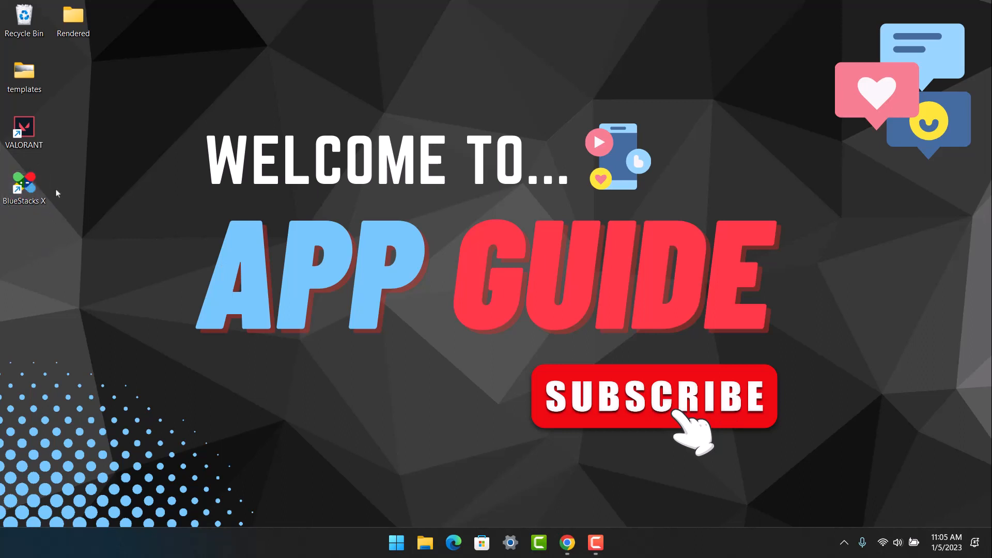
{"action": "mouse_move", "coordinate": [28, 220]}
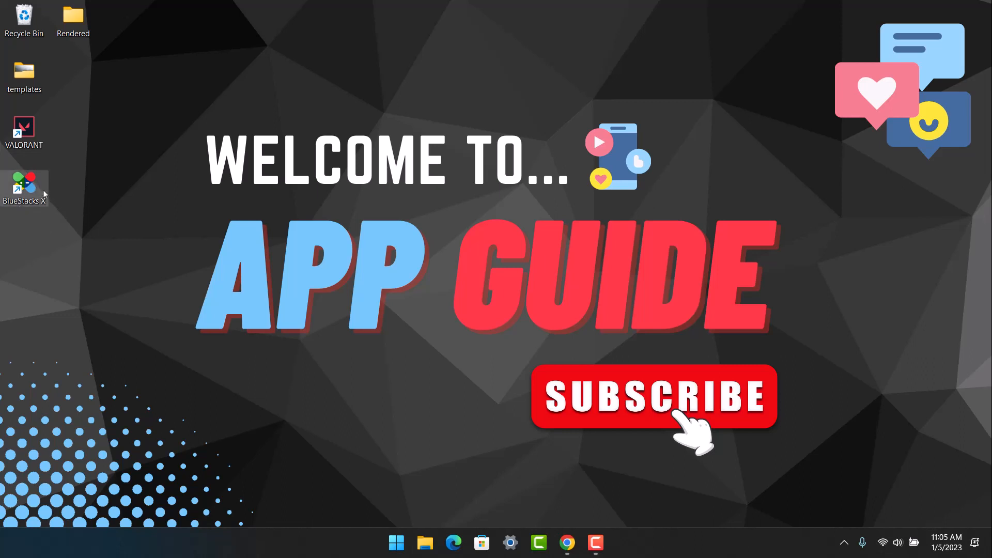
{"action": "mouse_move", "coordinate": [146, 196]}
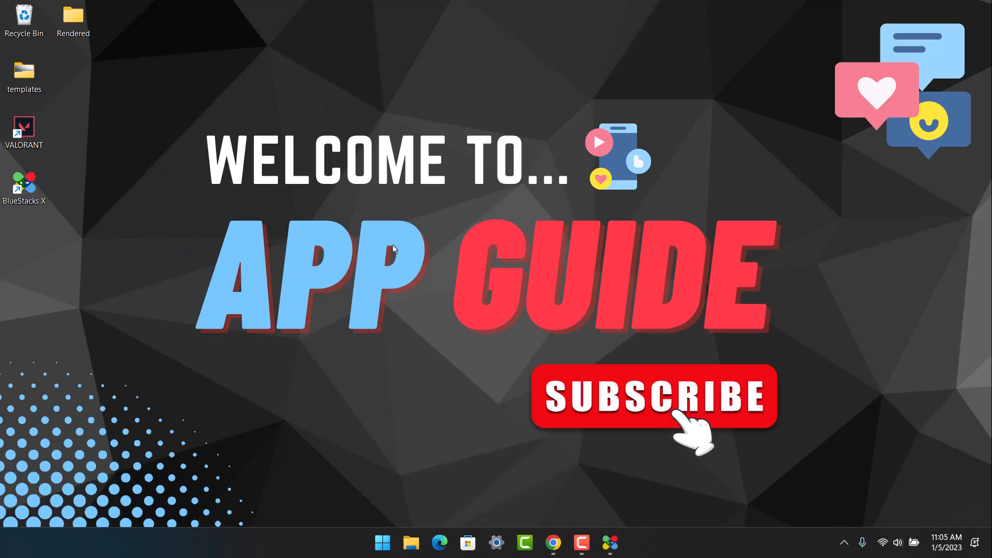
Step: Maximize BlueStacks X and launch the Google Play Store tile in the app player
{"action": "left_click", "coordinate": [610, 542]}
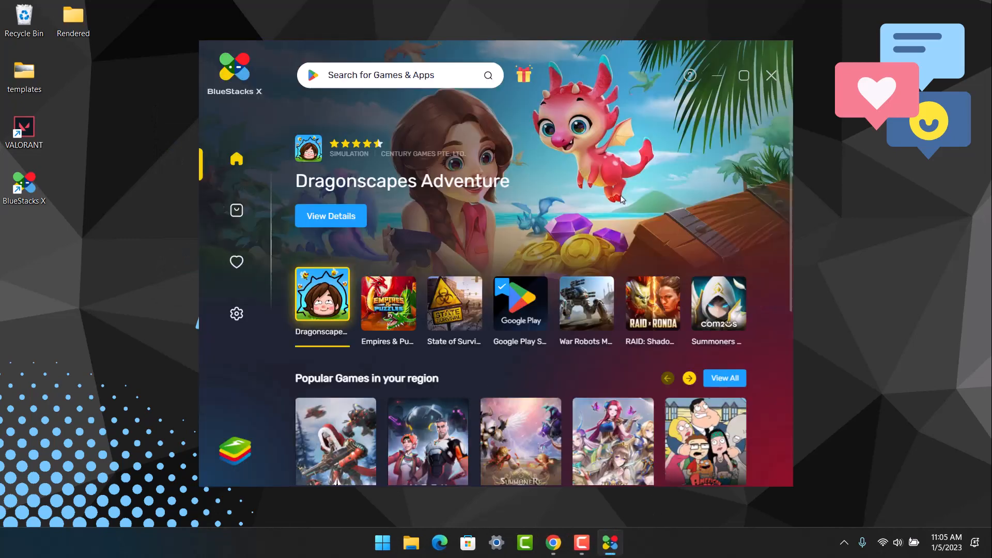
{"action": "left_click", "coordinate": [743, 75]}
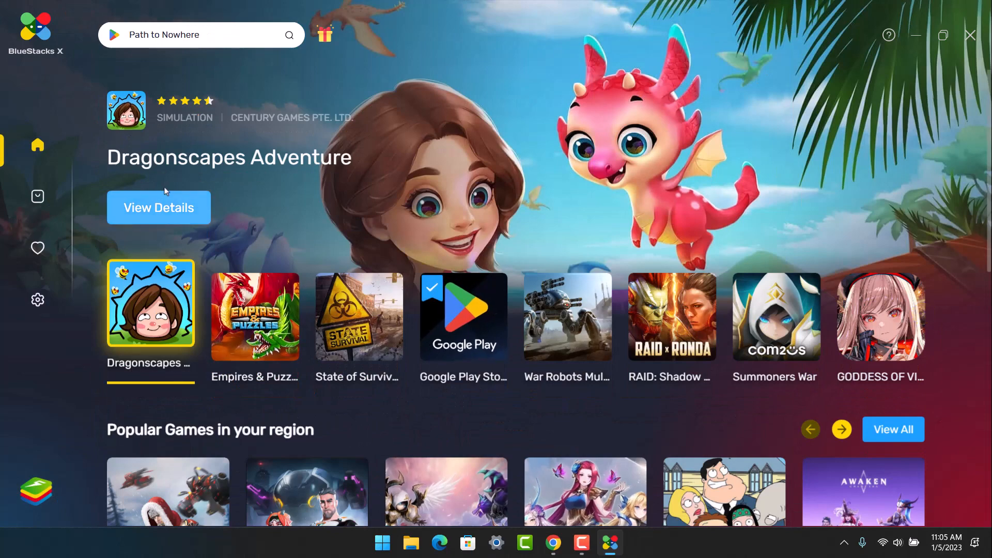
{"action": "left_click", "coordinate": [463, 316]}
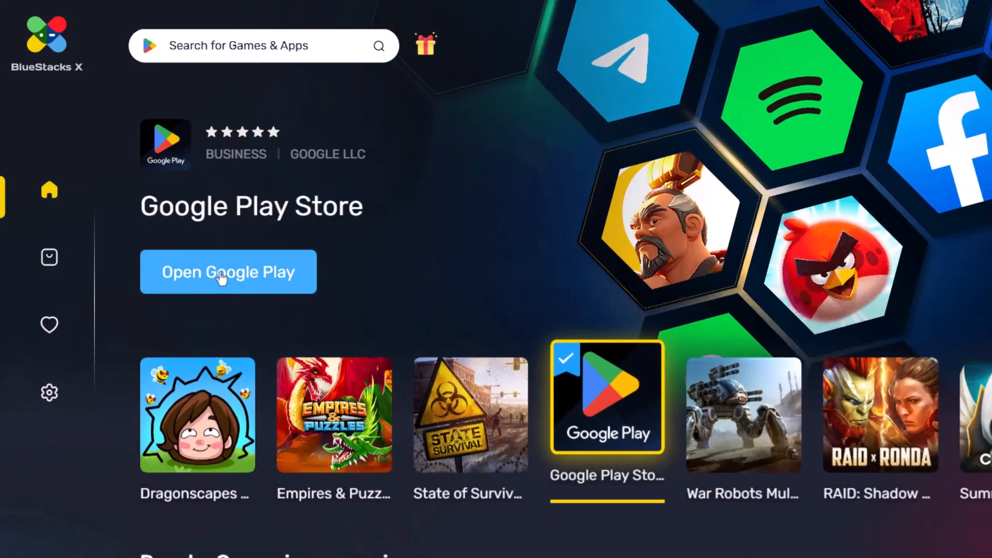
{"action": "left_click", "coordinate": [227, 271]}
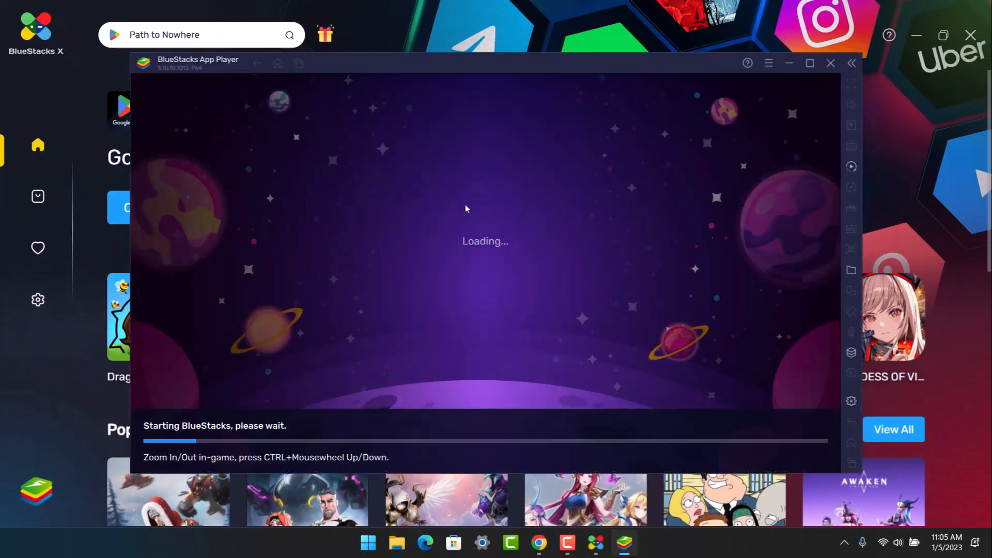
Step: Check the signed-in account from the Play Store profile avatar, then dismiss the menu
{"action": "left_click", "coordinate": [810, 63]}
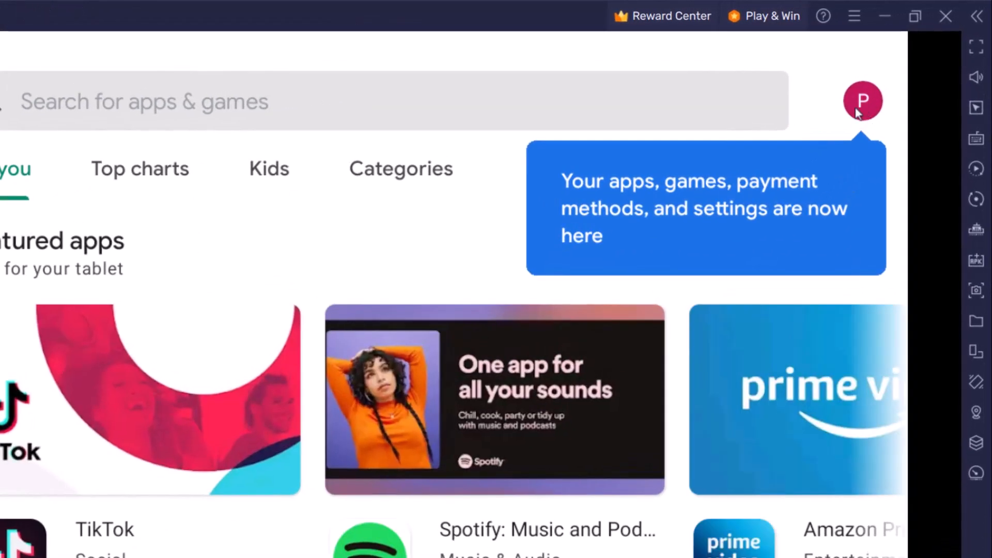
{"action": "left_click", "coordinate": [862, 100]}
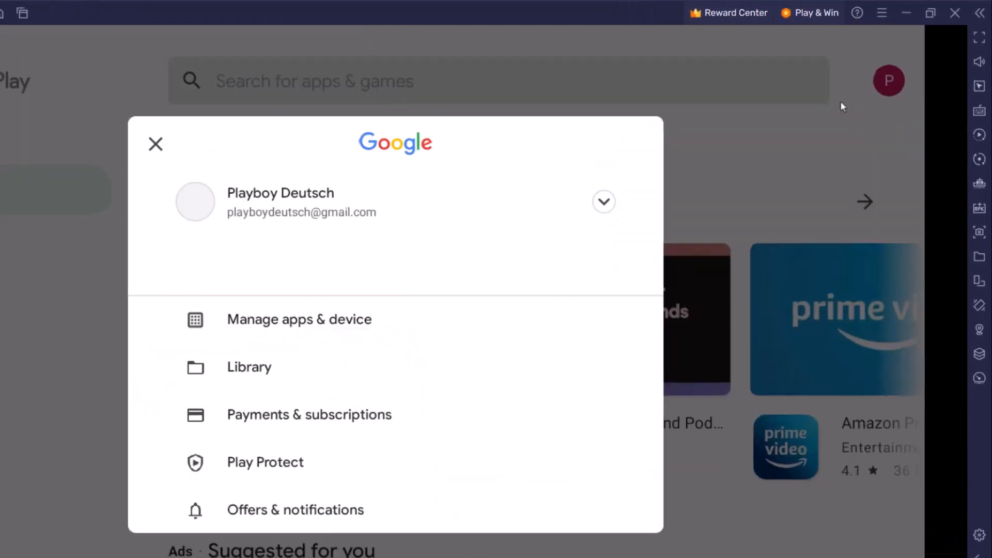
{"action": "left_click", "coordinate": [155, 145]}
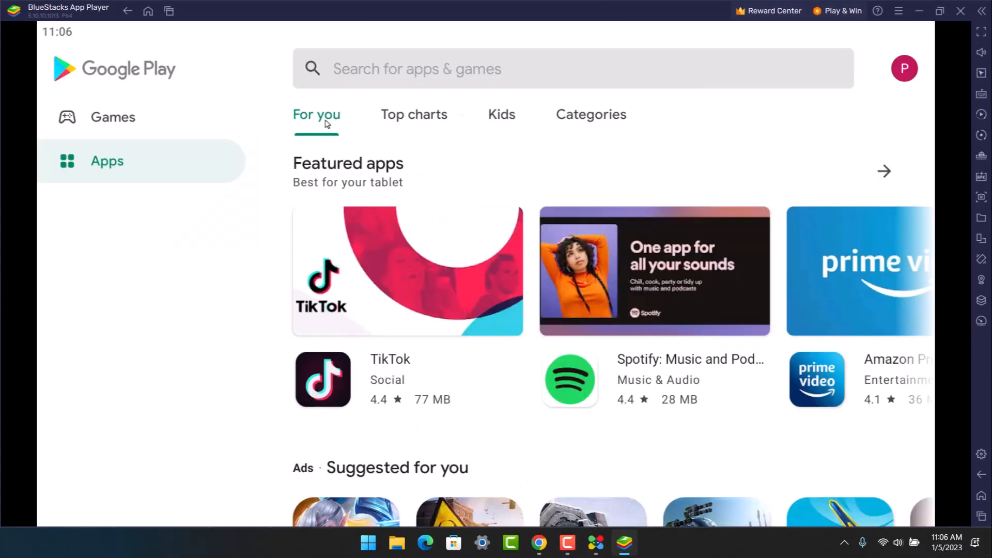
Step: Search Google Play for 'epic se' and install Epic Seven from the results
{"action": "left_click", "coordinate": [570, 68]}
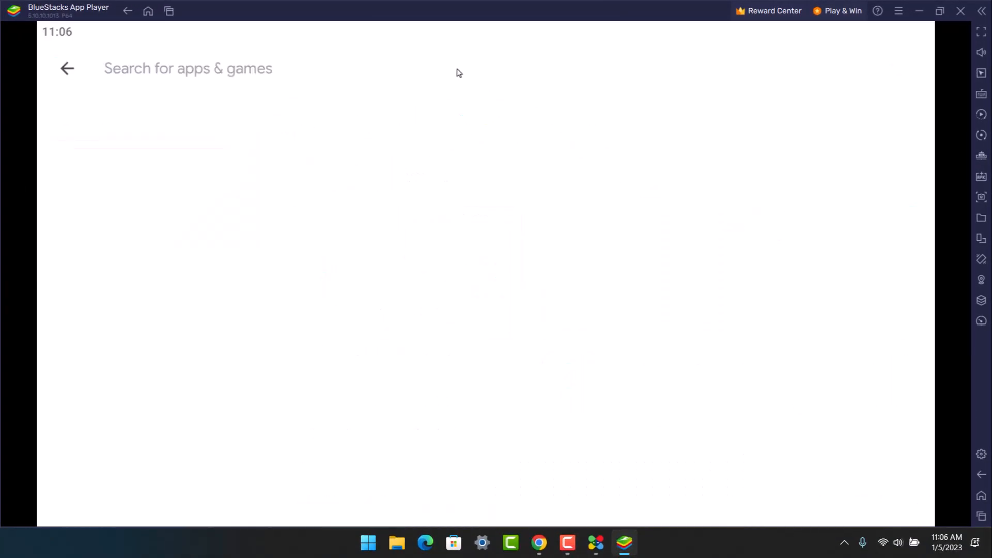
{"action": "type", "text": "epic seven"}
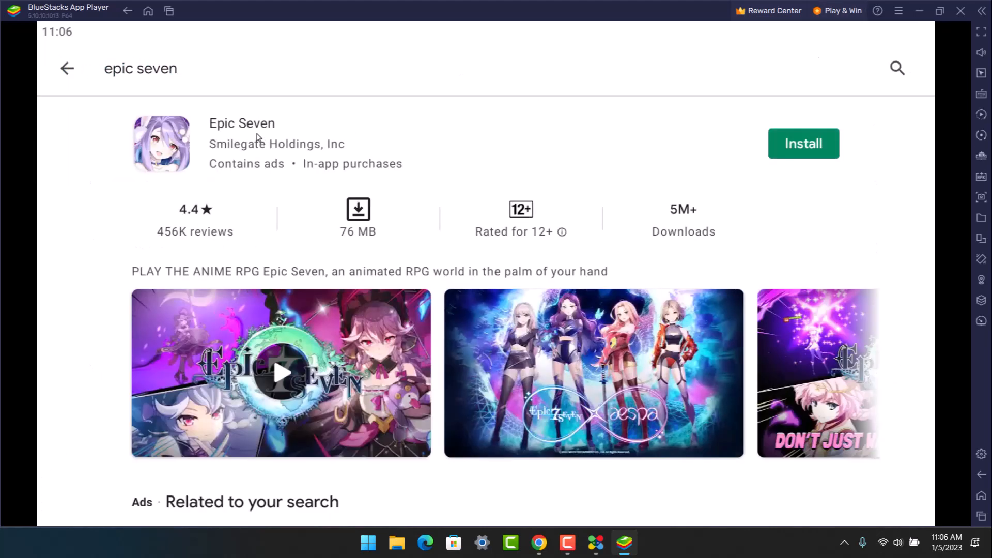
{"action": "left_click", "coordinate": [803, 143]}
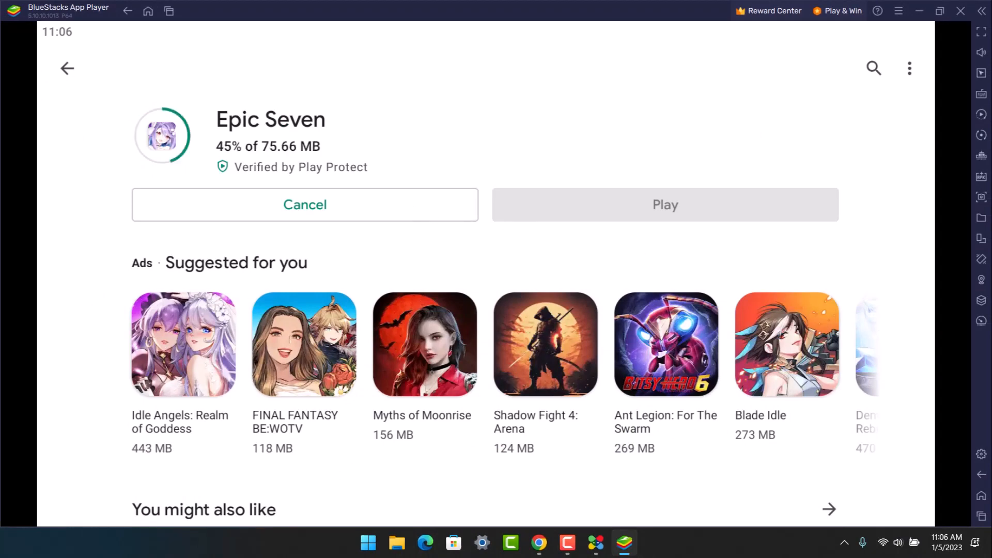
{"action": "mouse_move", "coordinate": [982, 301]}
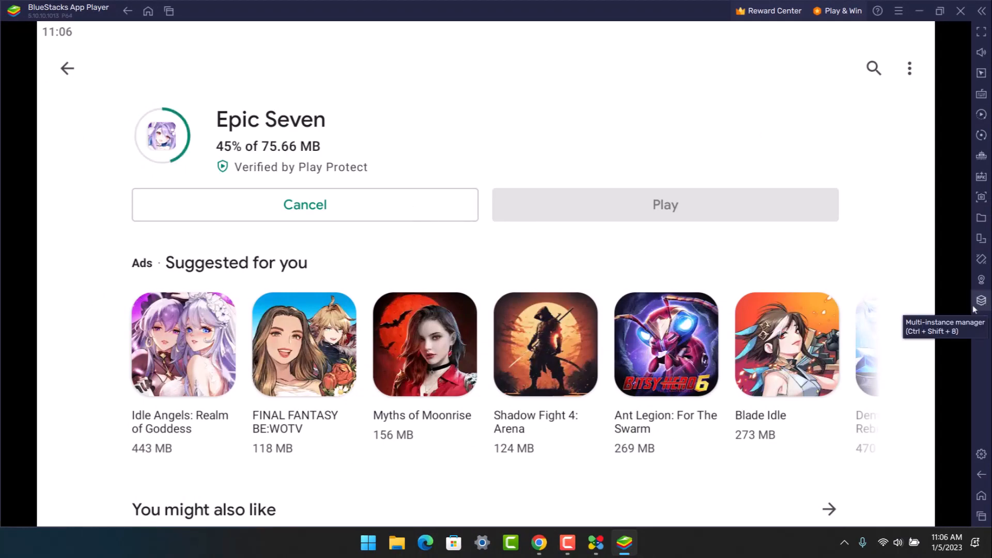